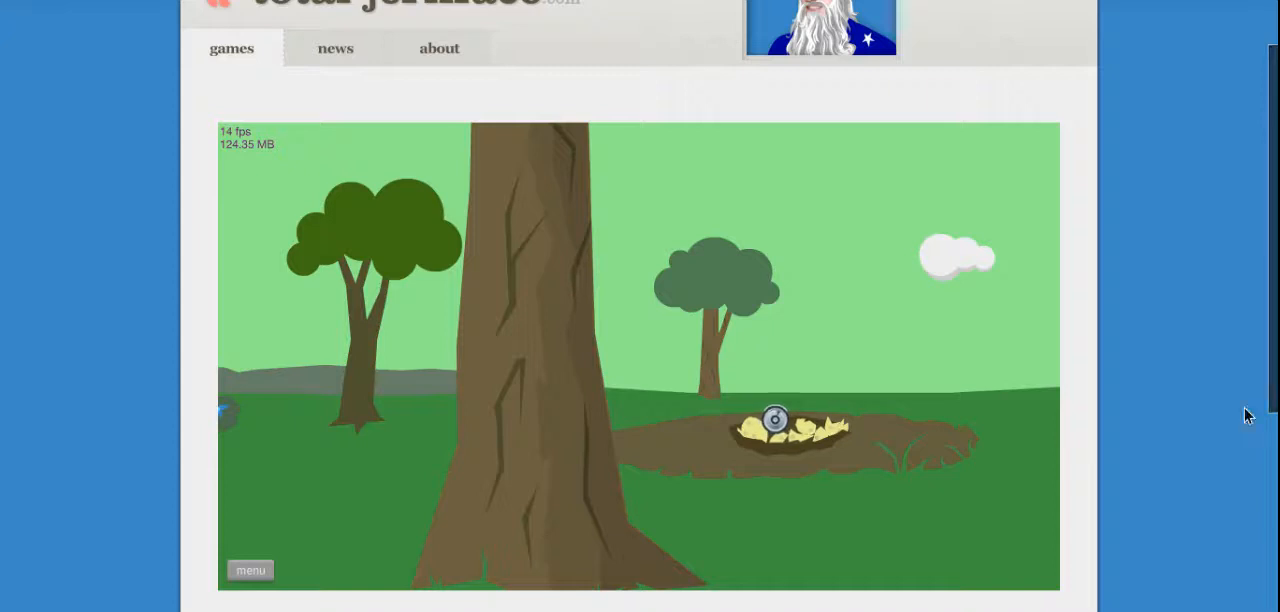
Pause Prehistoric Pilgrim and exit to the Happy Wheels title menu.
{"action": "left_click", "coordinate": [250, 570]}
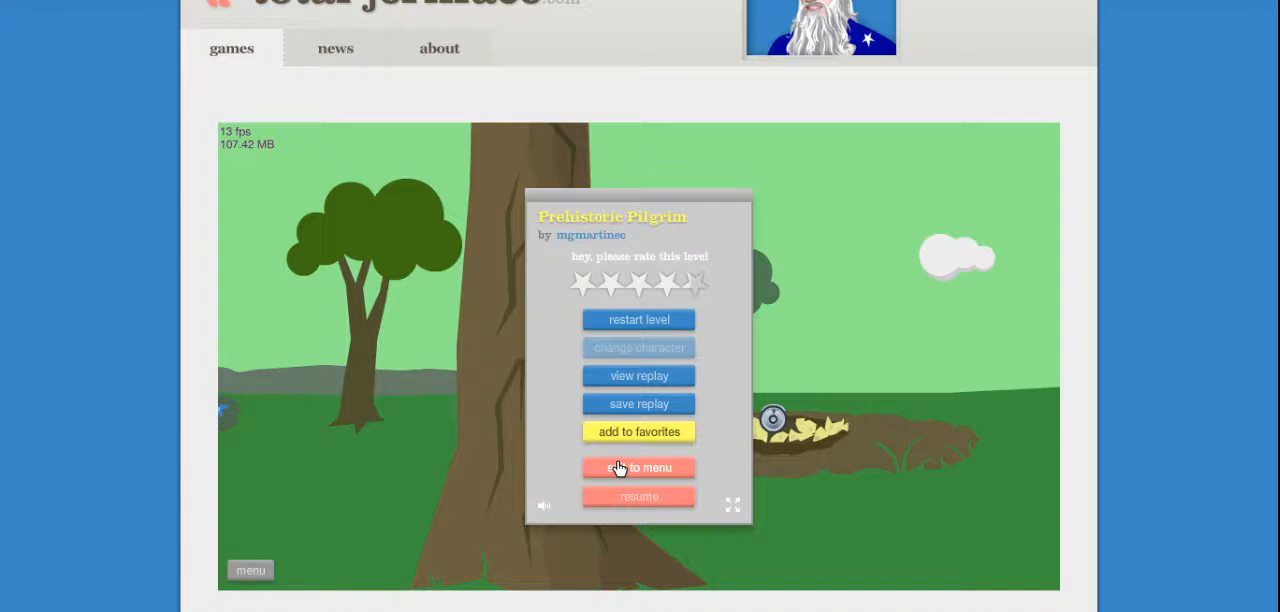
{"action": "mouse_move", "coordinate": [1175, 12]}
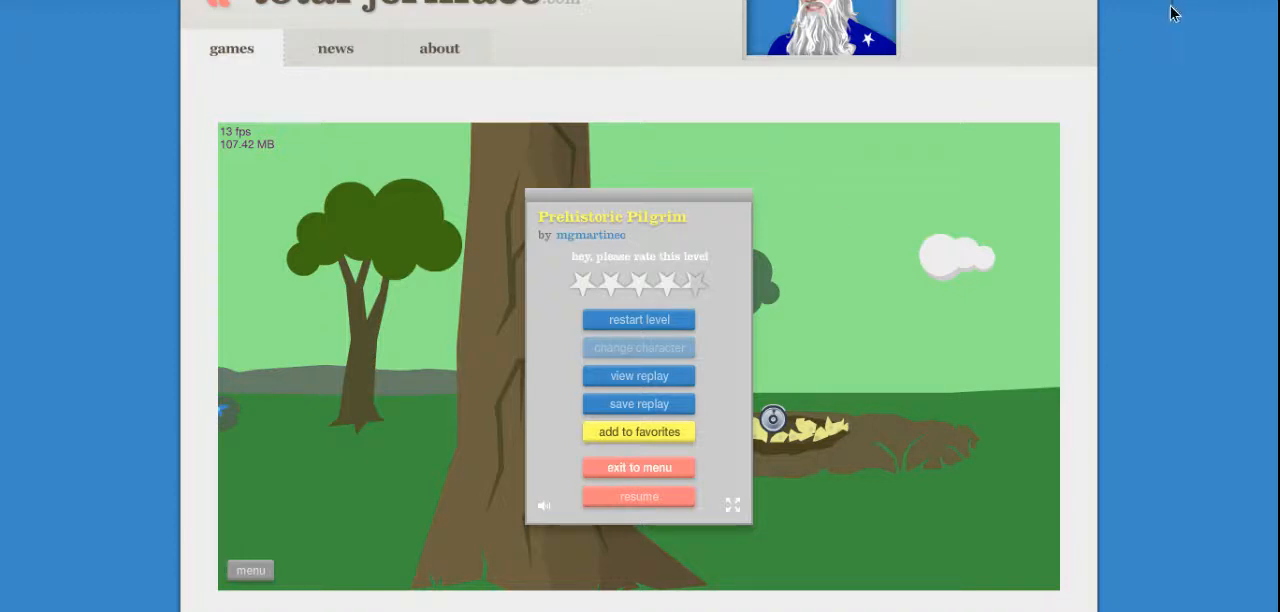
{"action": "mouse_move", "coordinate": [1184, 8]}
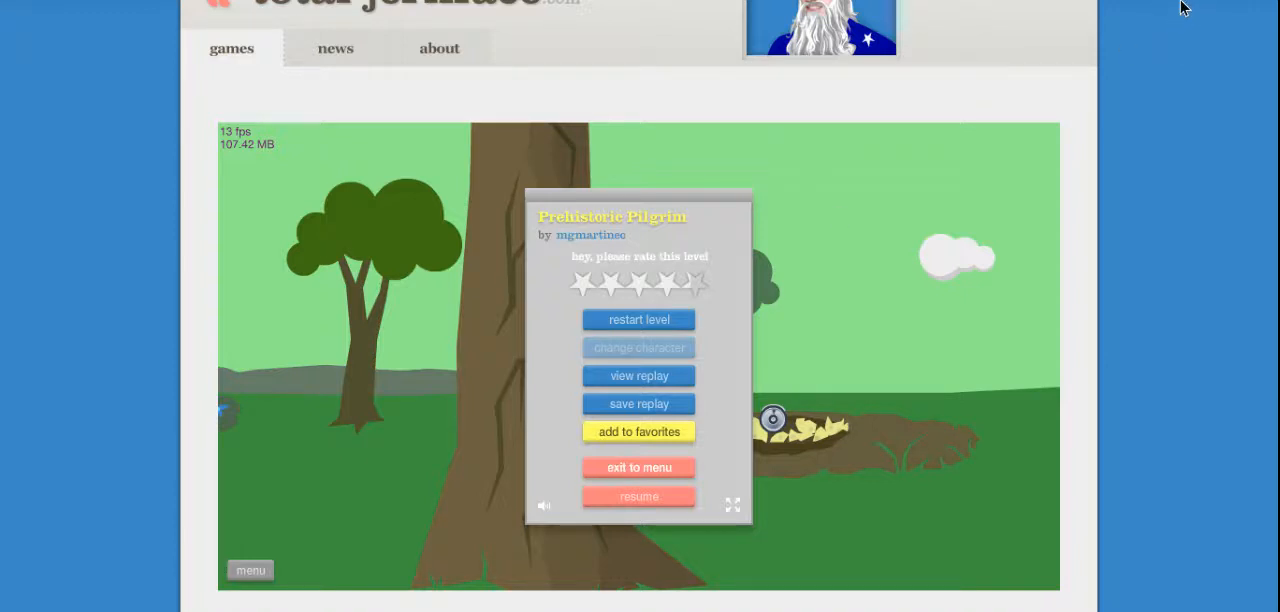
{"action": "left_click", "coordinate": [638, 467]}
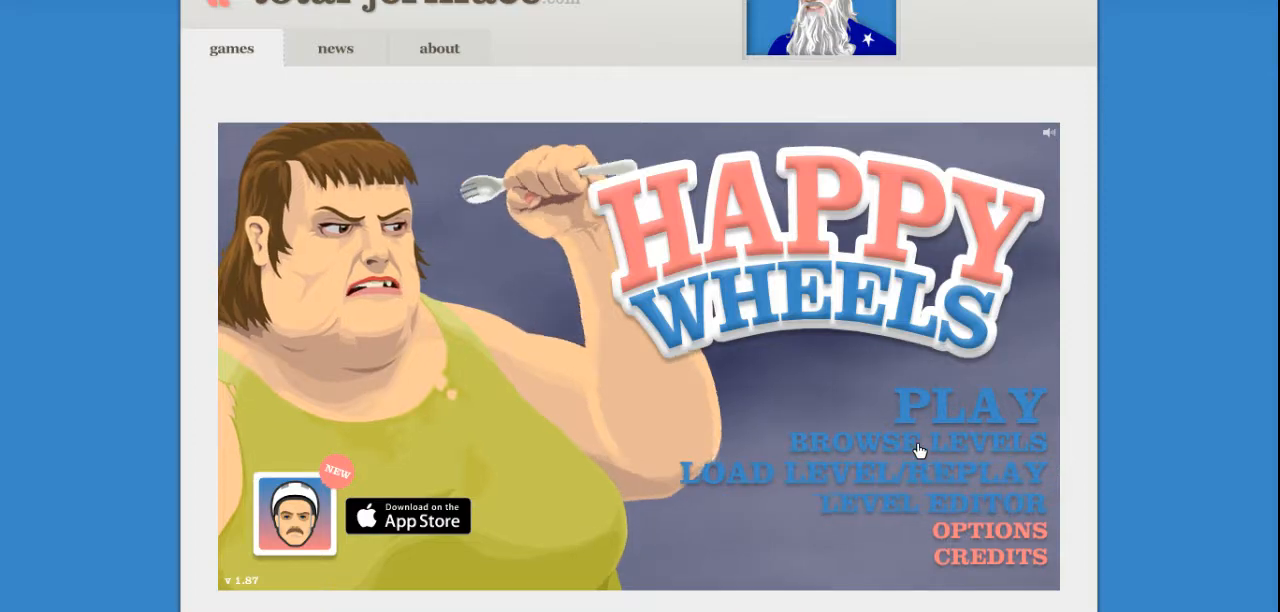
Browse user levels and search by name for 'sword throw'.
{"action": "left_click", "coordinate": [922, 442]}
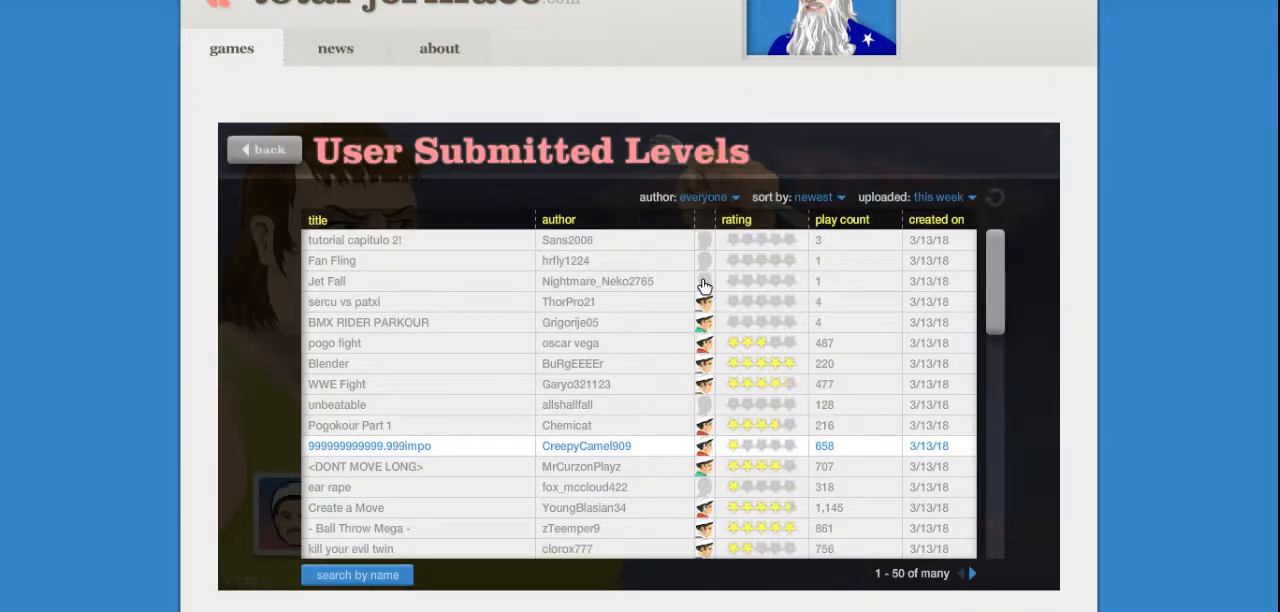
{"action": "left_click", "coordinate": [357, 575]}
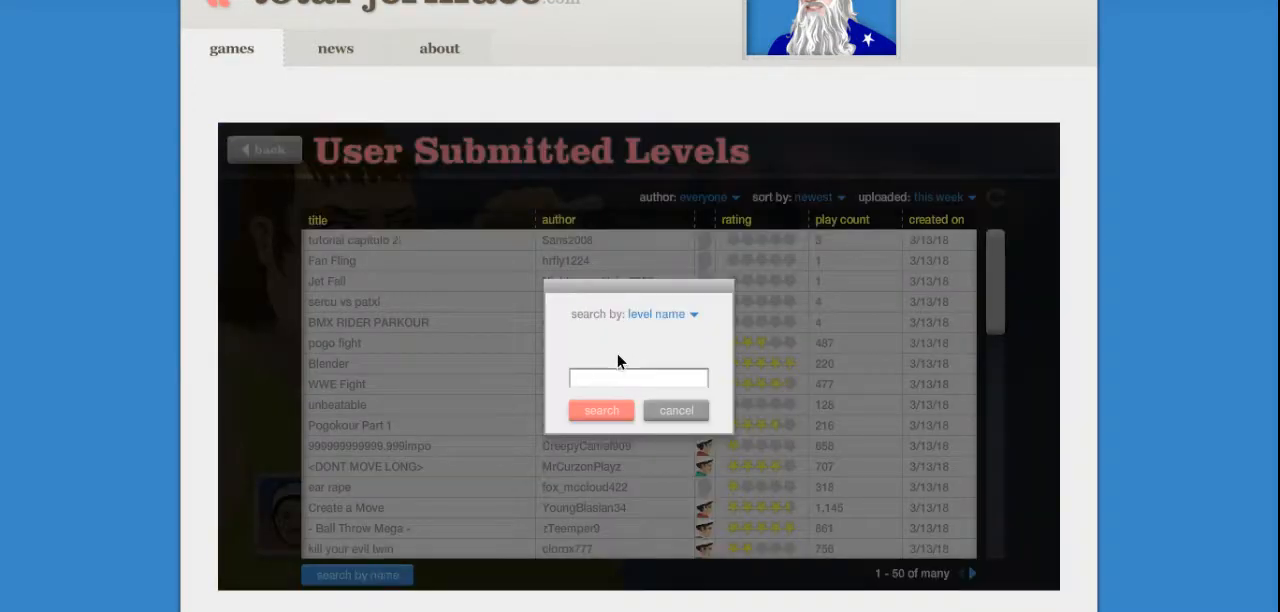
{"action": "type", "text": "s"}
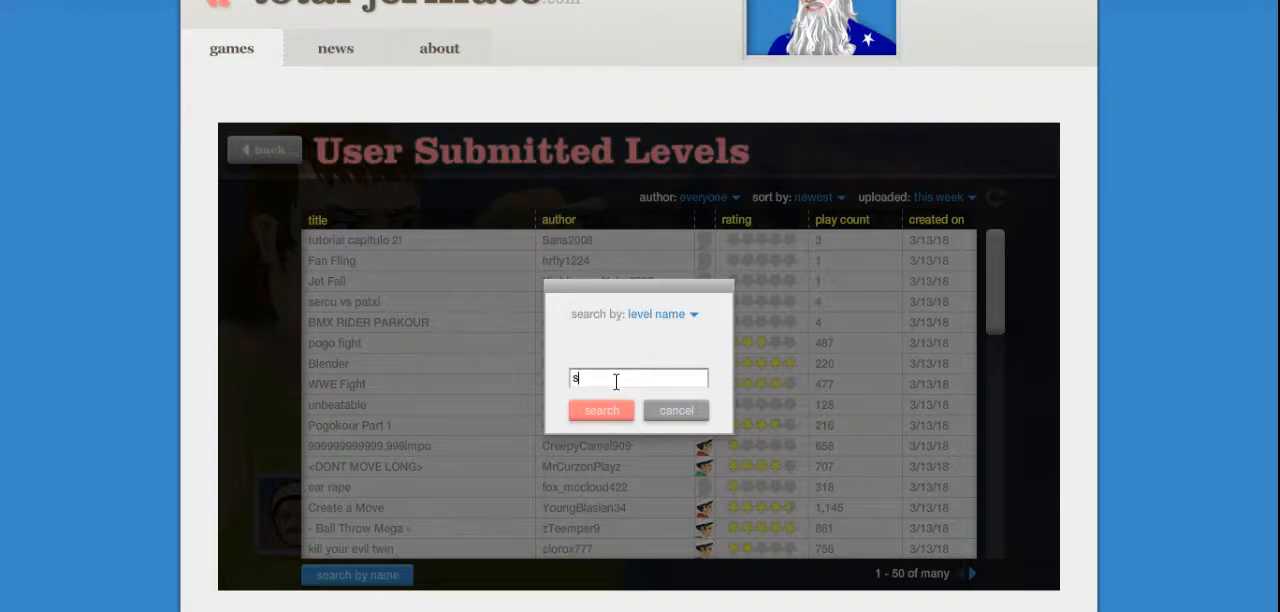
{"action": "type", "text": "word throw"}
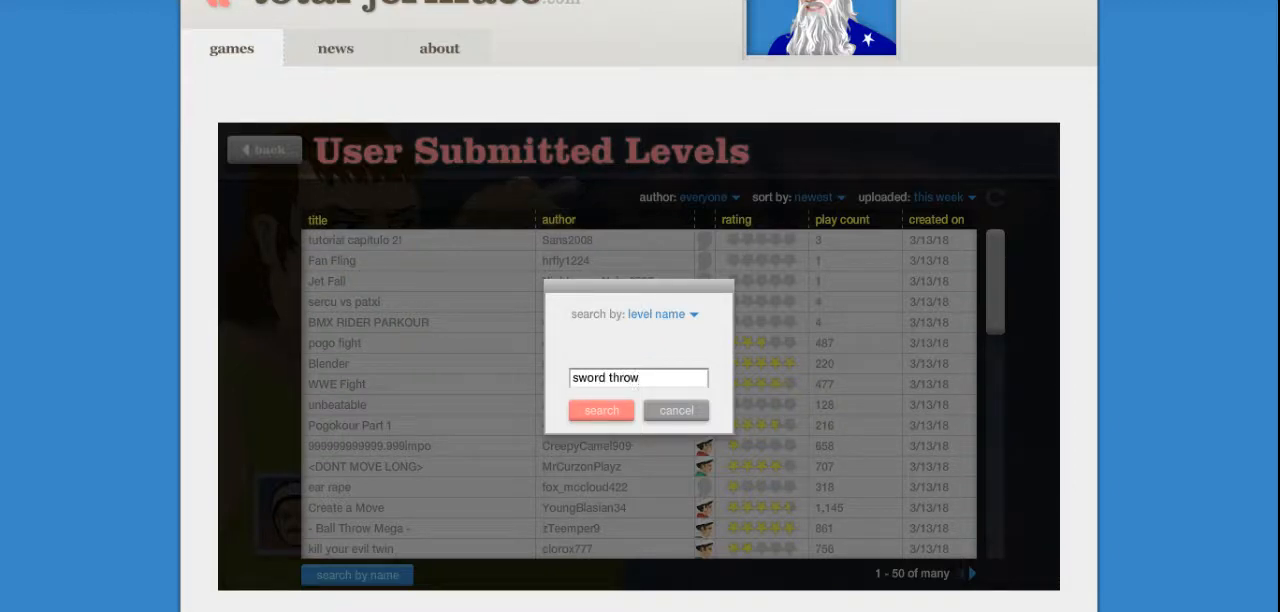
{"action": "left_click", "coordinate": [601, 410]}
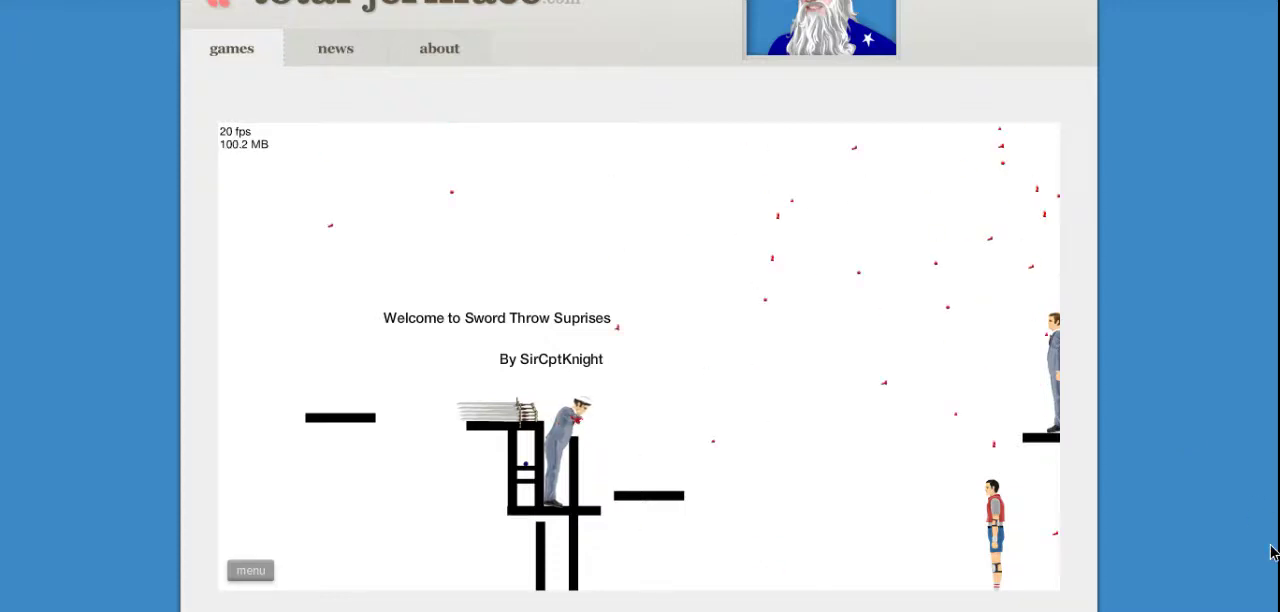
{"action": "mouse_move", "coordinate": [895, 474]}
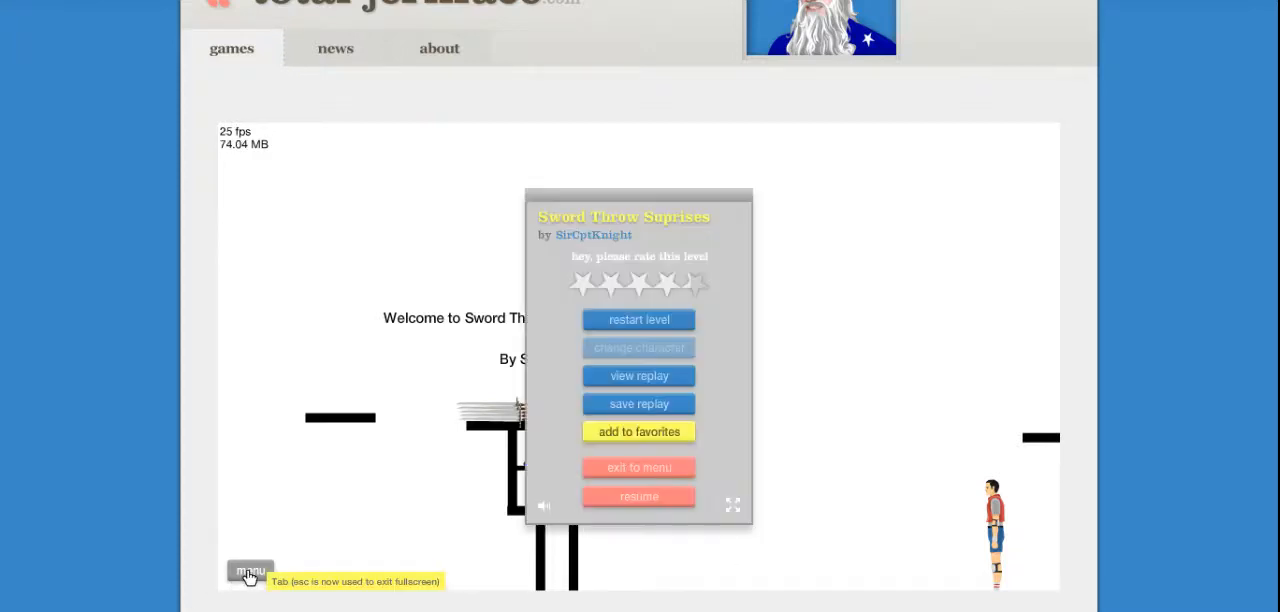
{"action": "mouse_move", "coordinate": [648, 464]}
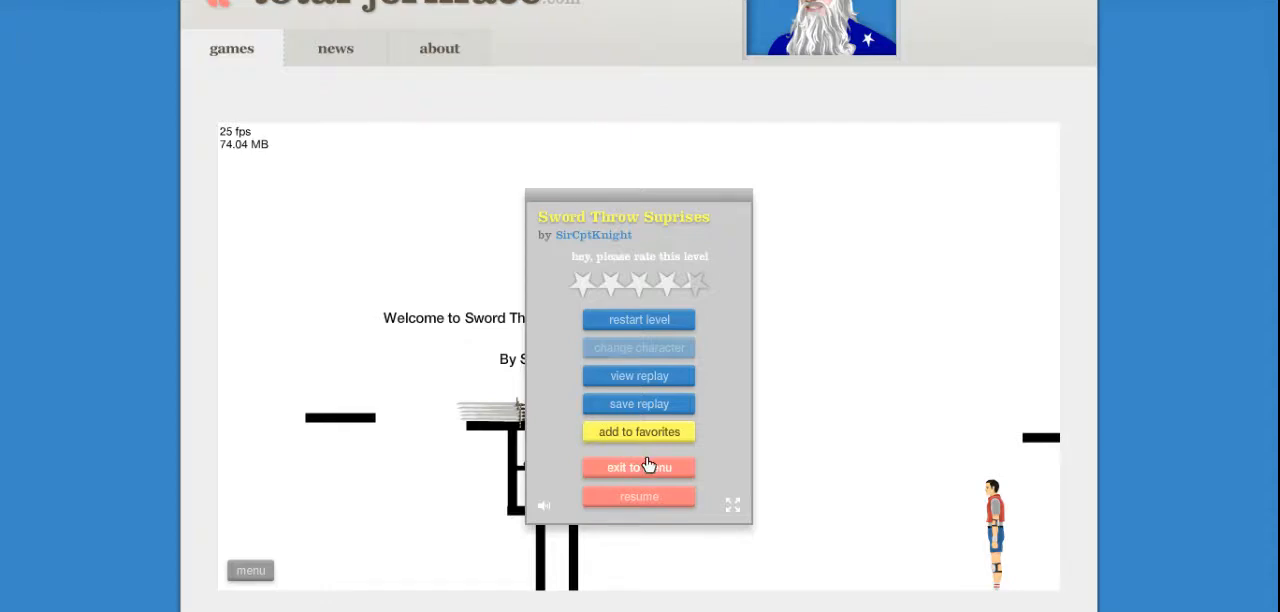
Exit Sword Throw Suprises back to the sword throw search results.
{"action": "left_click", "coordinate": [638, 466]}
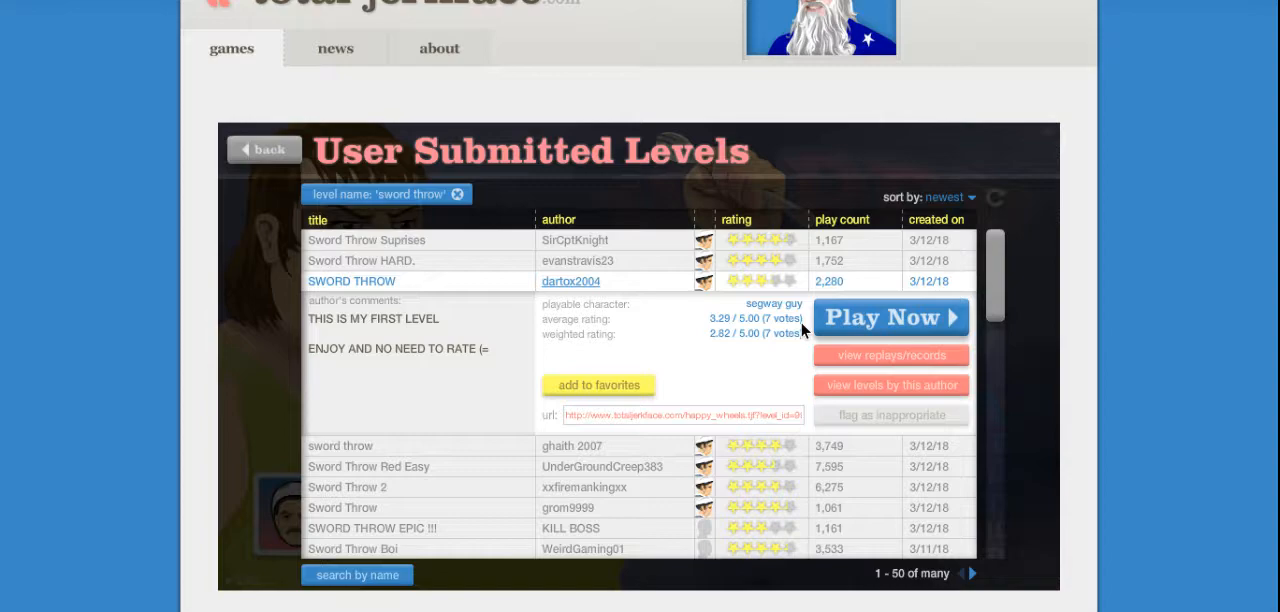
Start dartox2004's SWORD THROW level and play it to victory.
{"action": "left_click", "coordinate": [890, 317]}
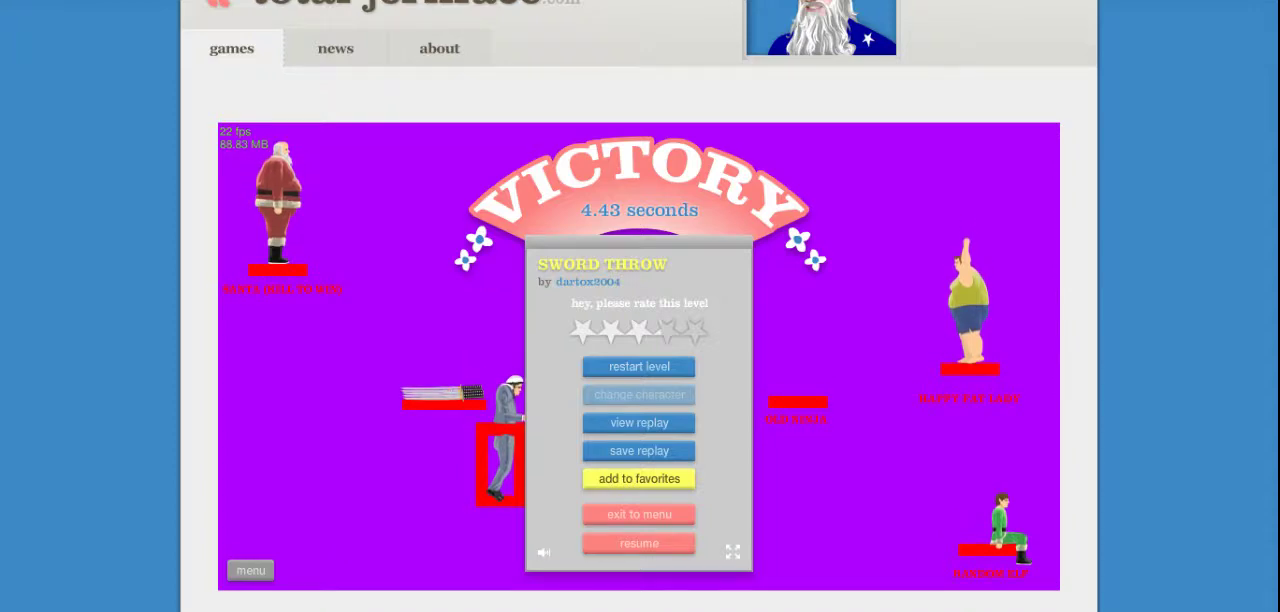
{"action": "mouse_move", "coordinate": [654, 485]}
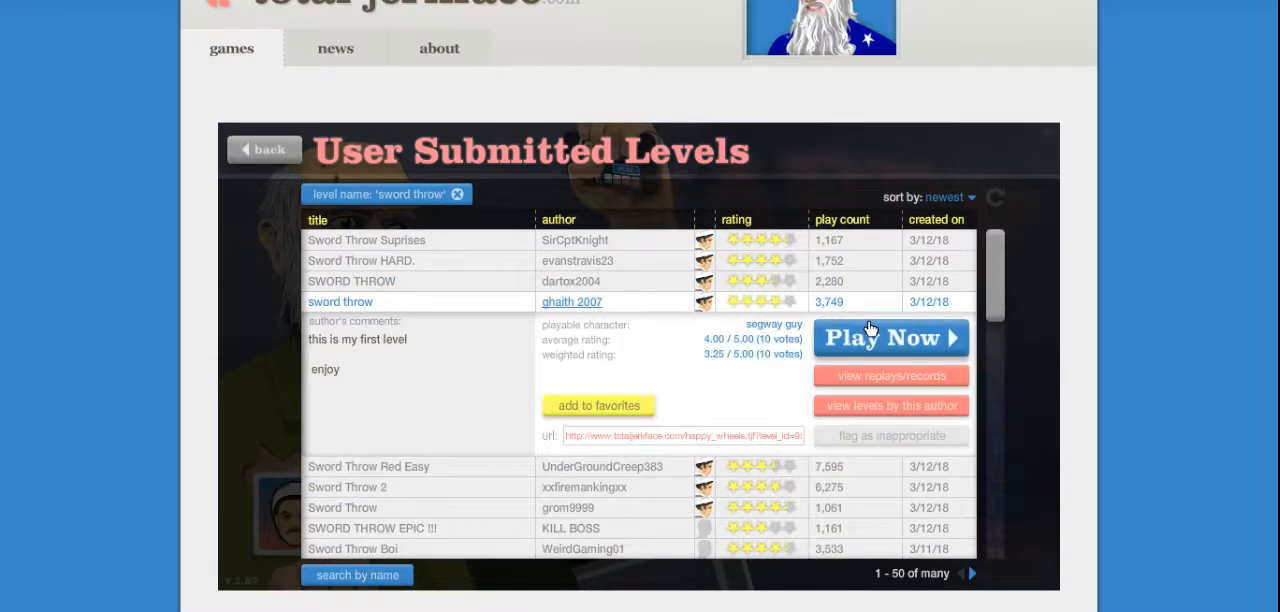
{"action": "left_click", "coordinate": [890, 337]}
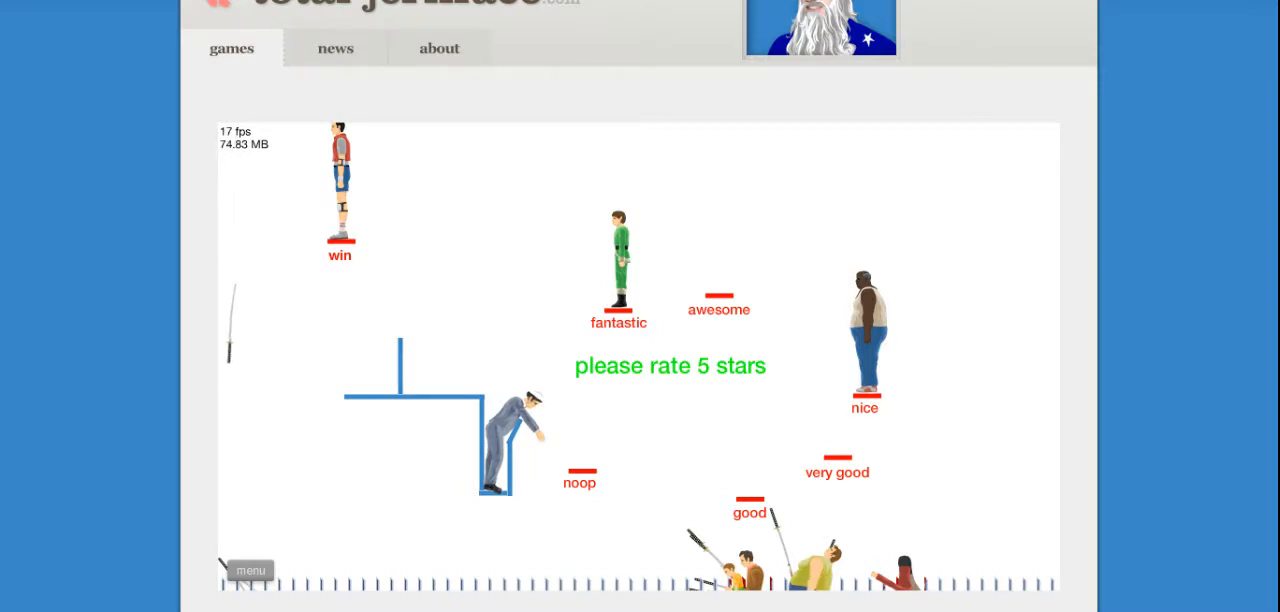
{"action": "left_click", "coordinate": [251, 570]}
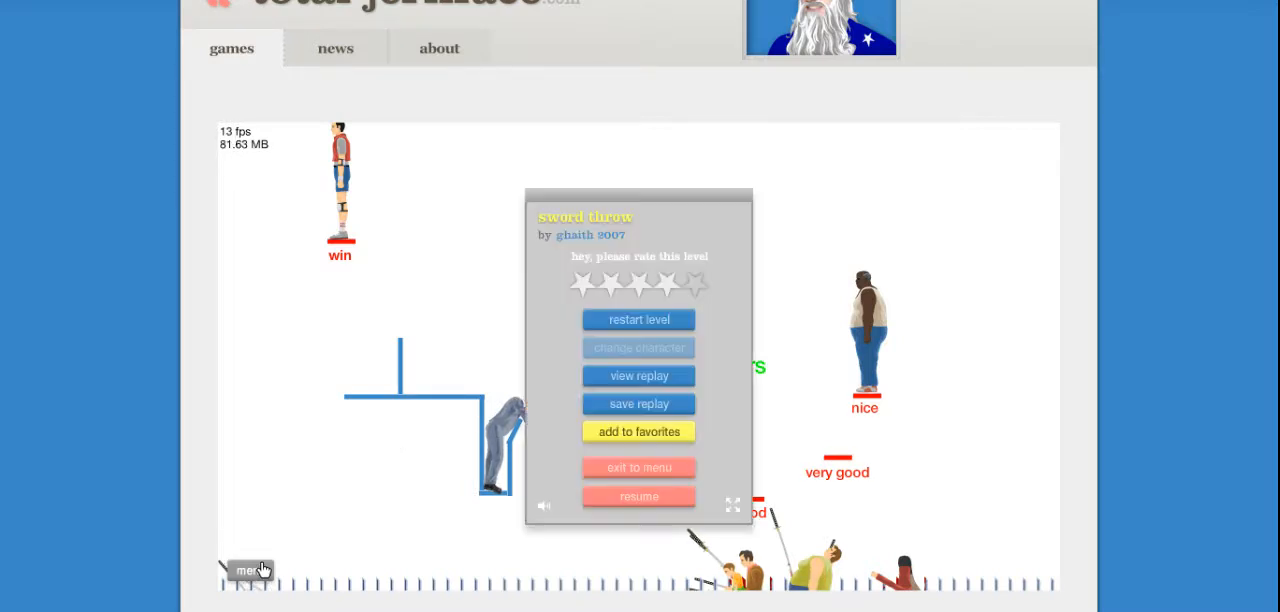
{"action": "mouse_move", "coordinate": [638, 468]}
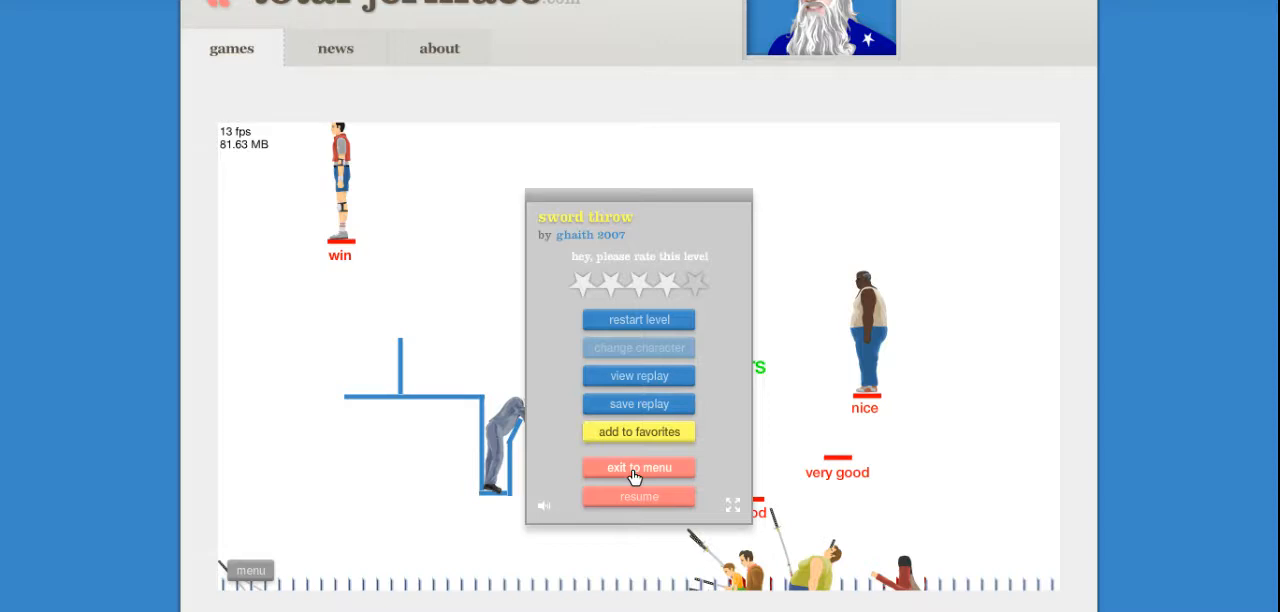
{"action": "mouse_move", "coordinate": [617, 319]}
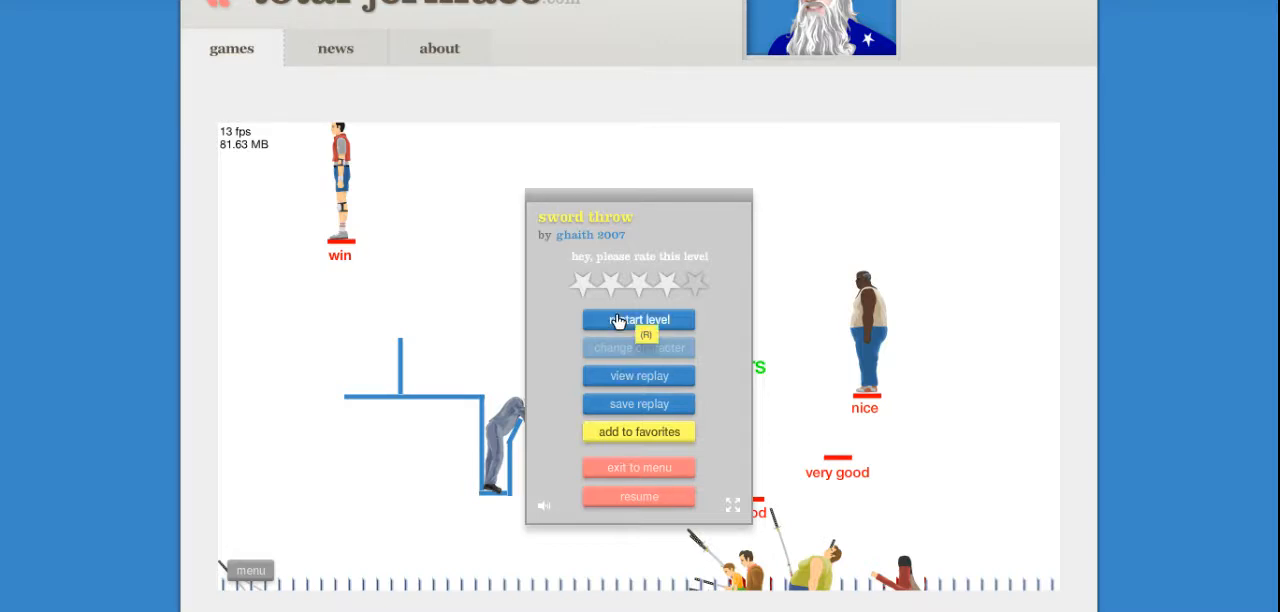
{"action": "left_click", "coordinate": [638, 319]}
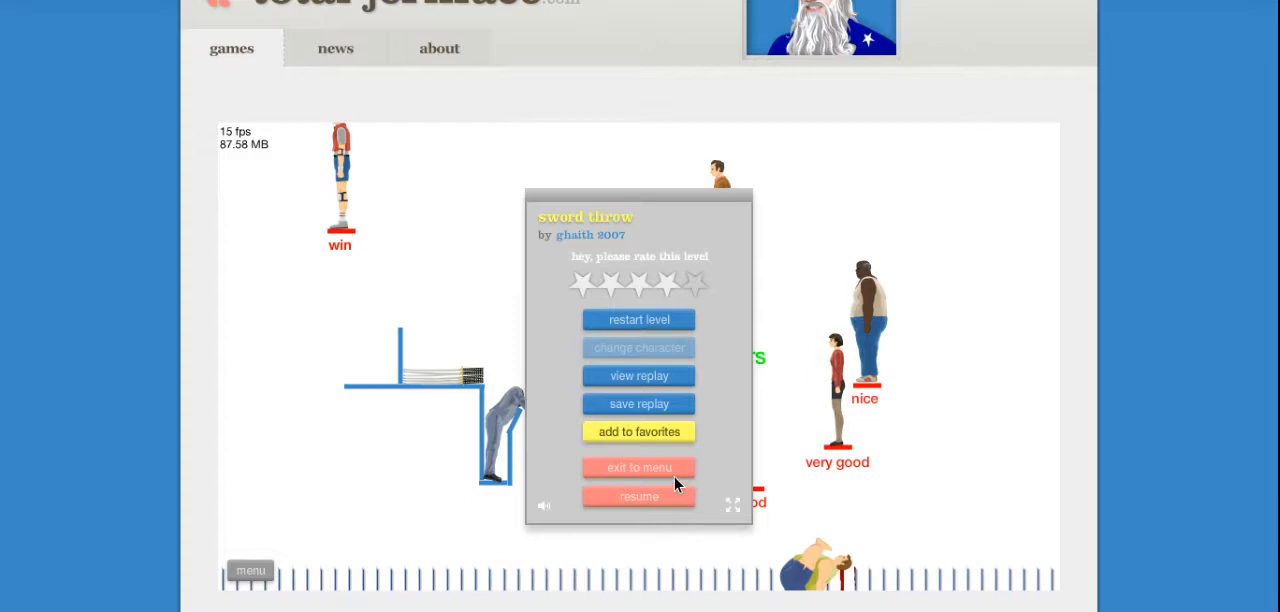
{"action": "left_click", "coordinate": [638, 467]}
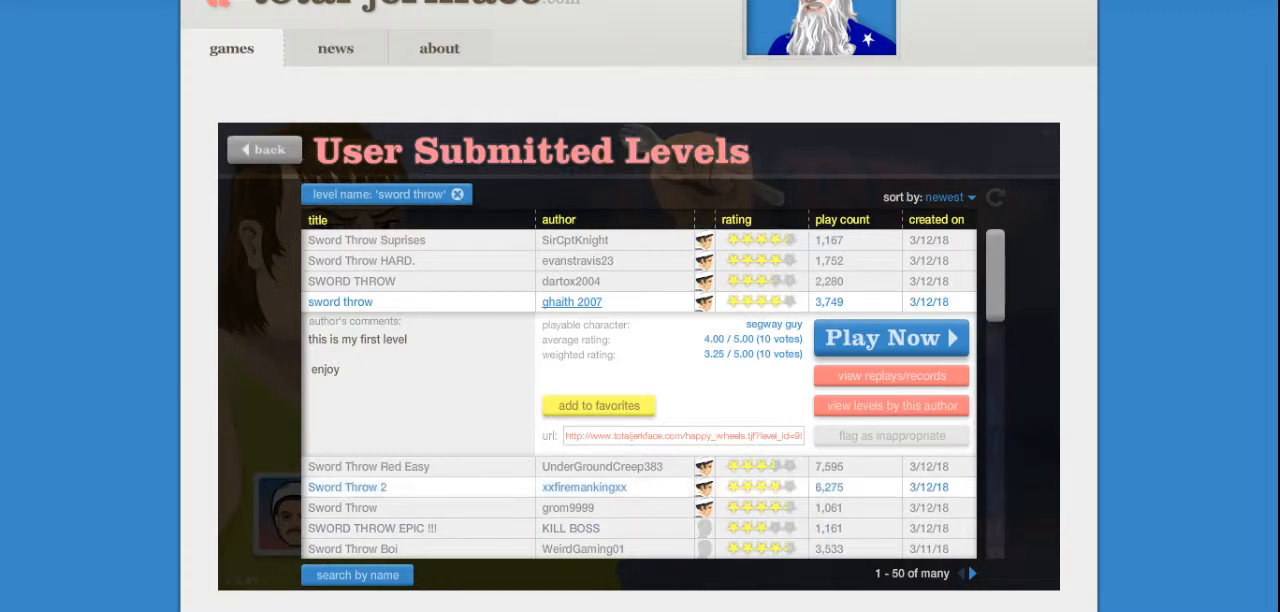
Play Sword Throw Red Easy, rate it, then exit to the results list.
{"action": "left_click", "coordinate": [369, 466]}
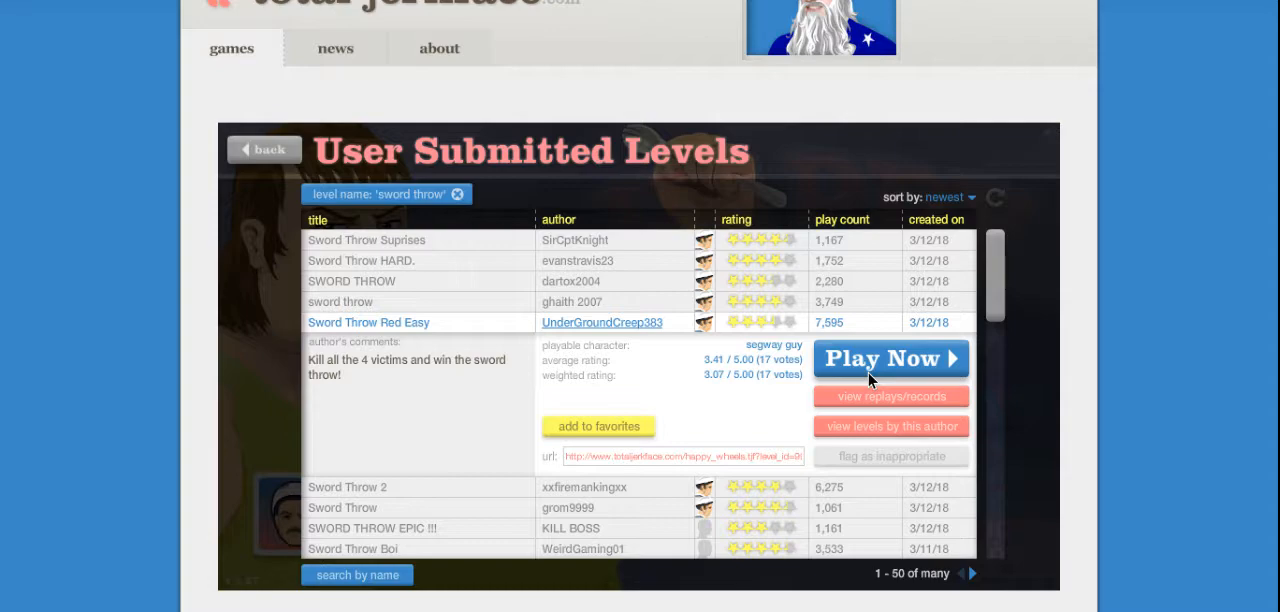
{"action": "mouse_move", "coordinate": [890, 365]}
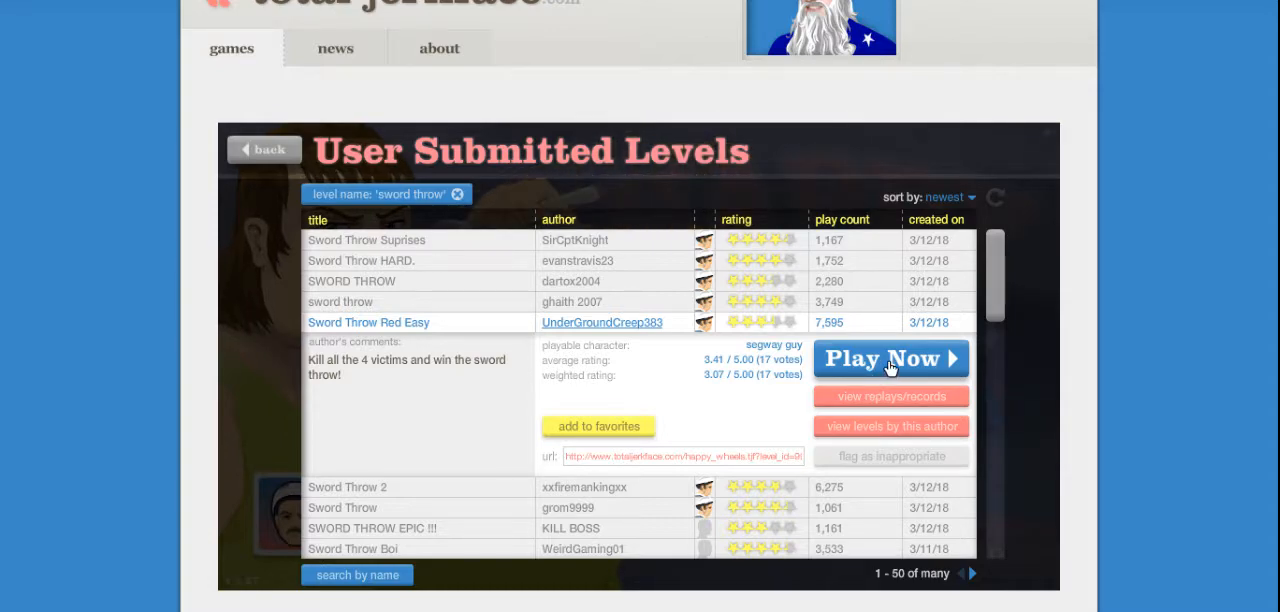
{"action": "left_click", "coordinate": [890, 358]}
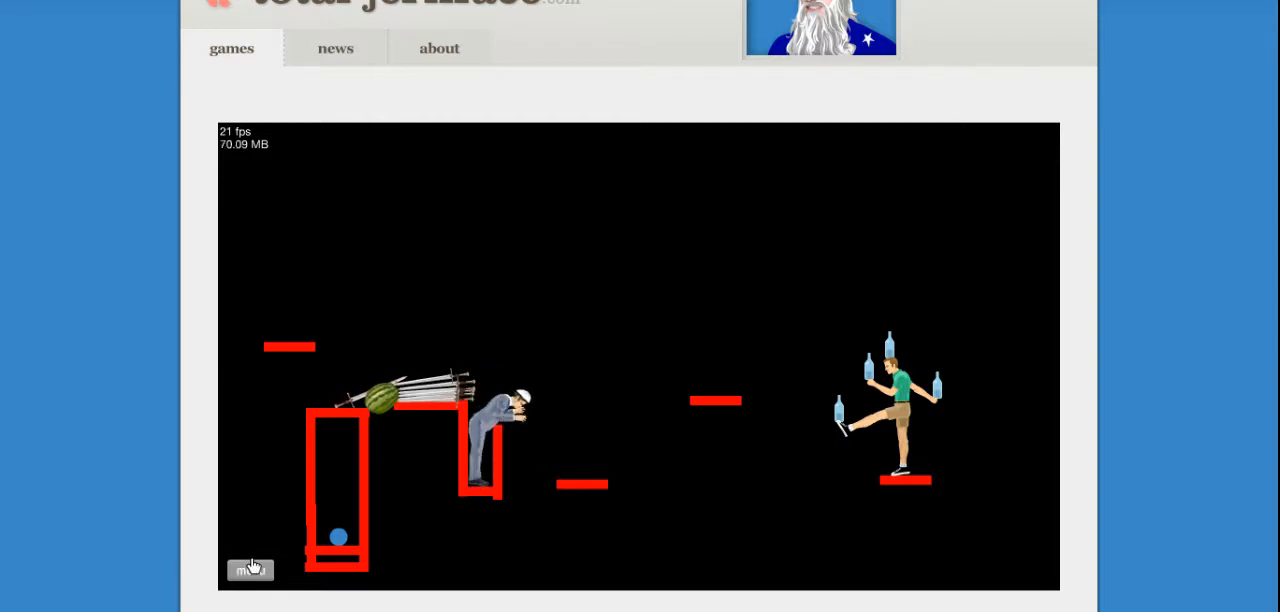
{"action": "left_click", "coordinate": [252, 572]}
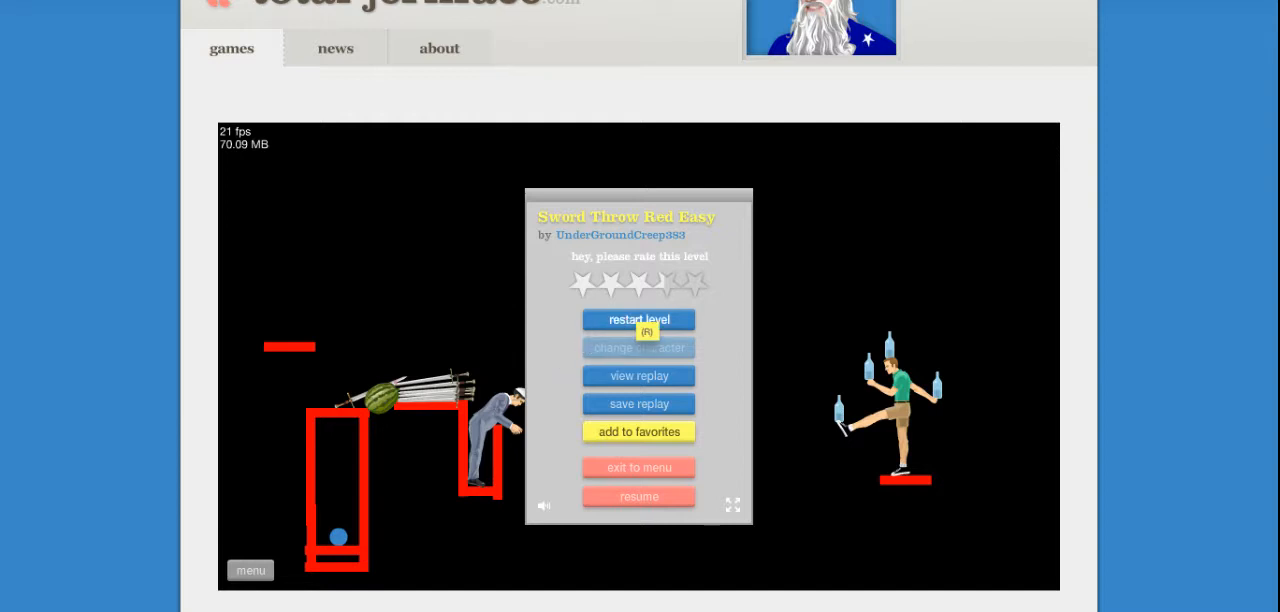
{"action": "mouse_move", "coordinate": [590, 300]}
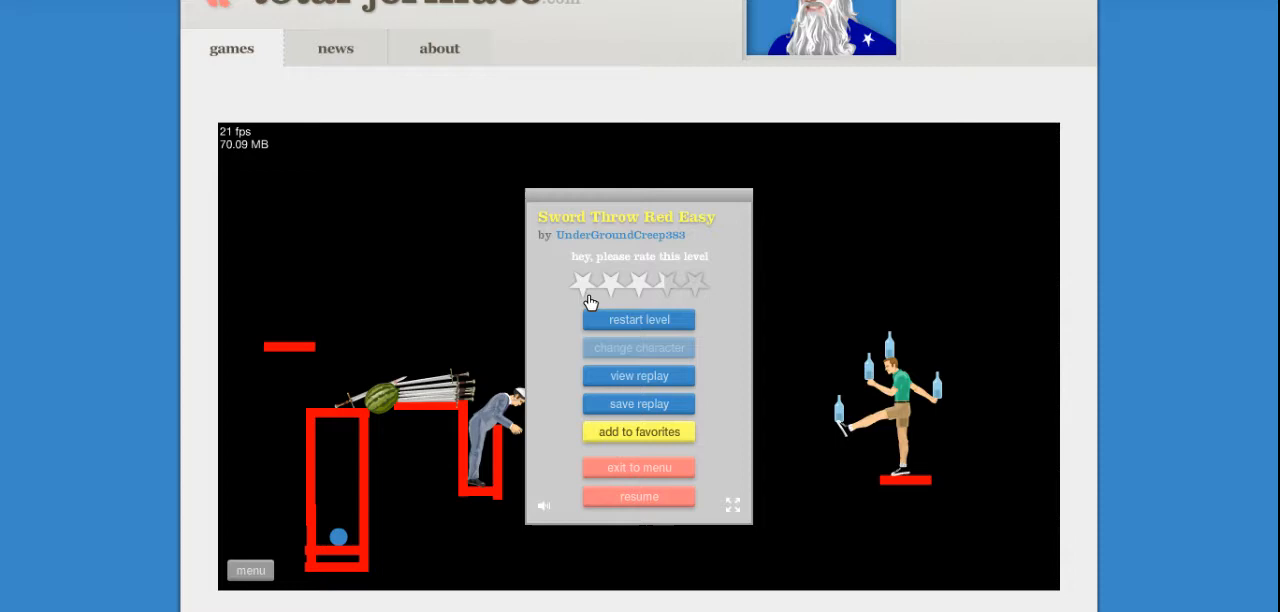
{"action": "left_click", "coordinate": [638, 495]}
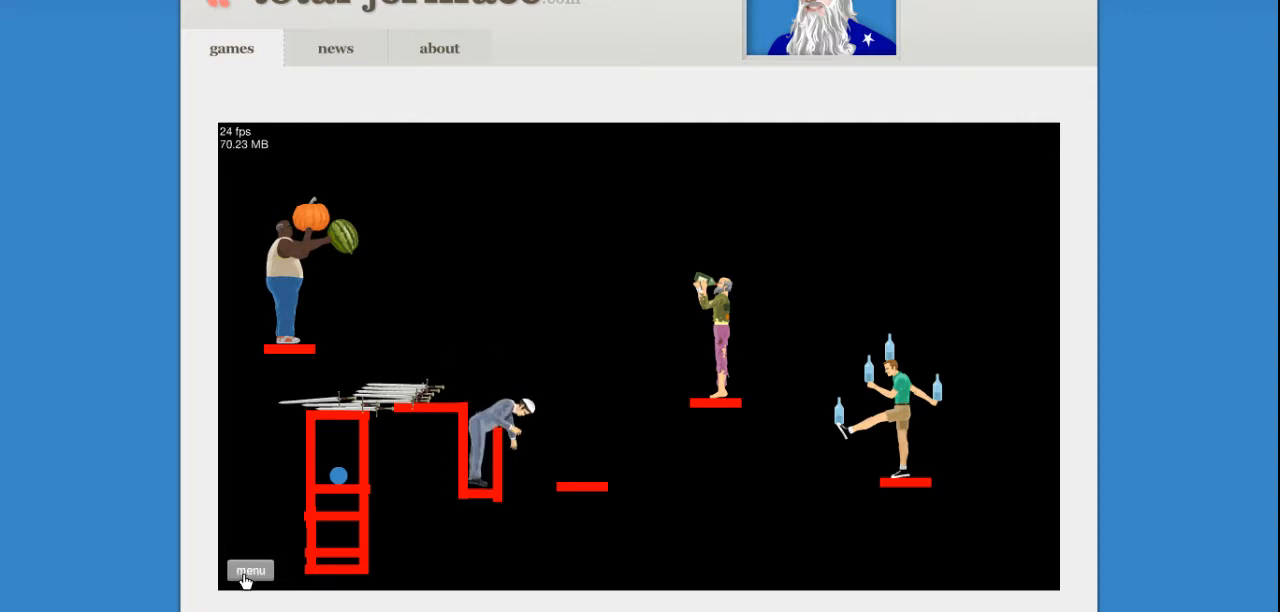
{"action": "left_click", "coordinate": [250, 570]}
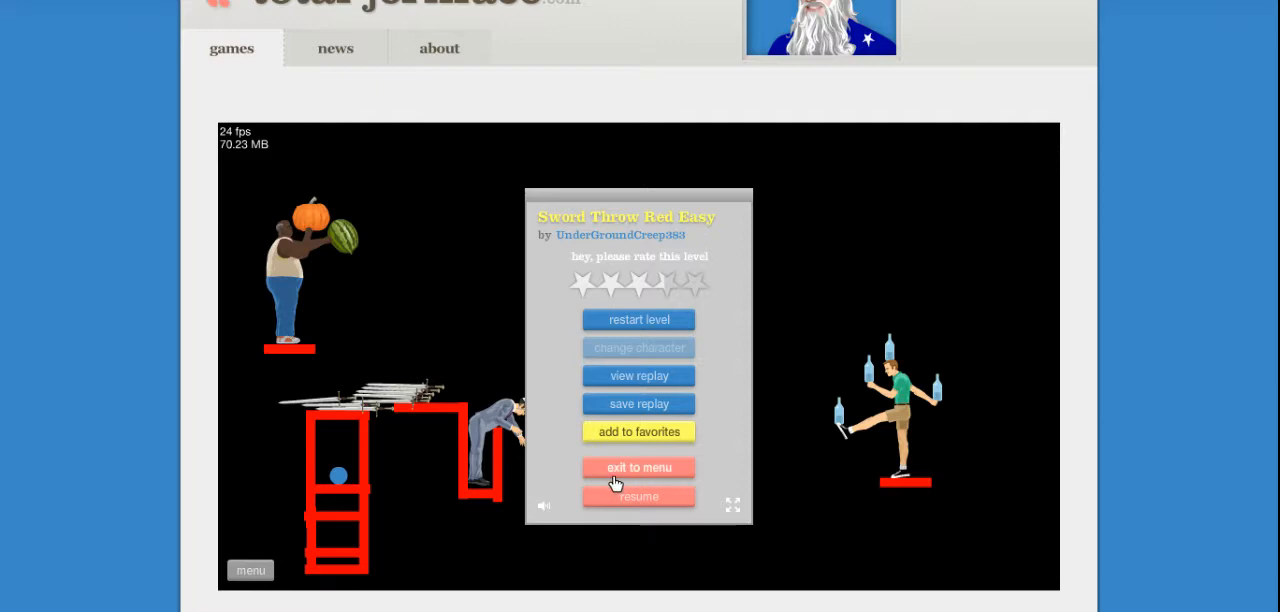
{"action": "left_click", "coordinate": [638, 467]}
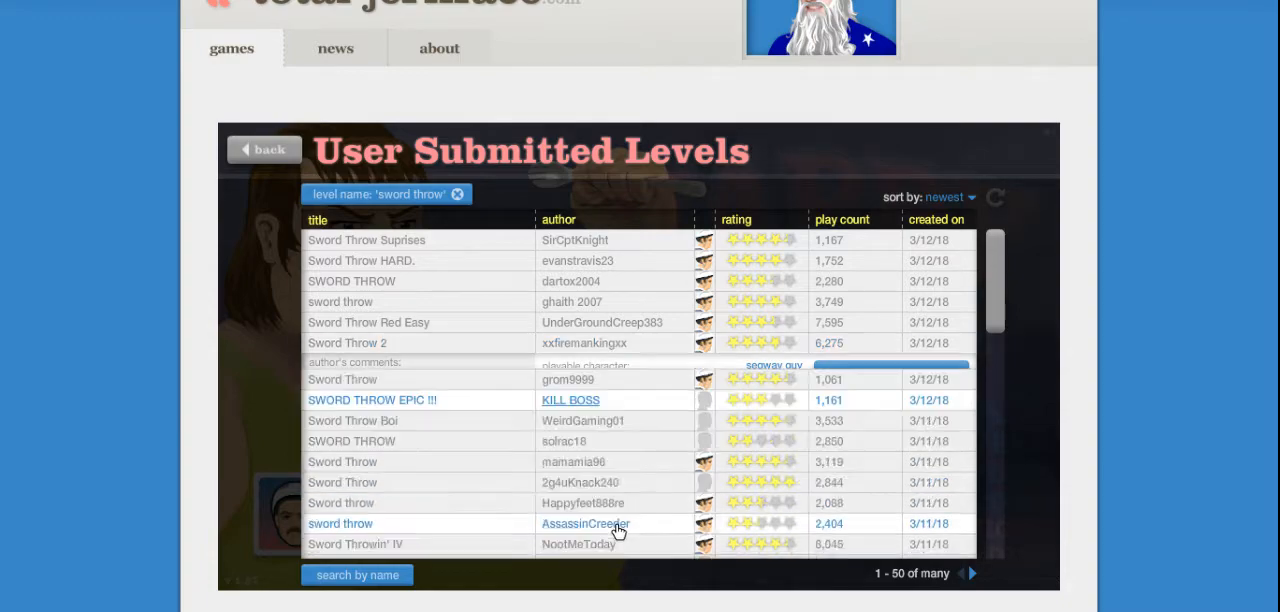
Play KILL BOSS's SWORD THROW EPIC !!! as the Segway rider, then exit.
{"action": "left_click", "coordinate": [372, 400]}
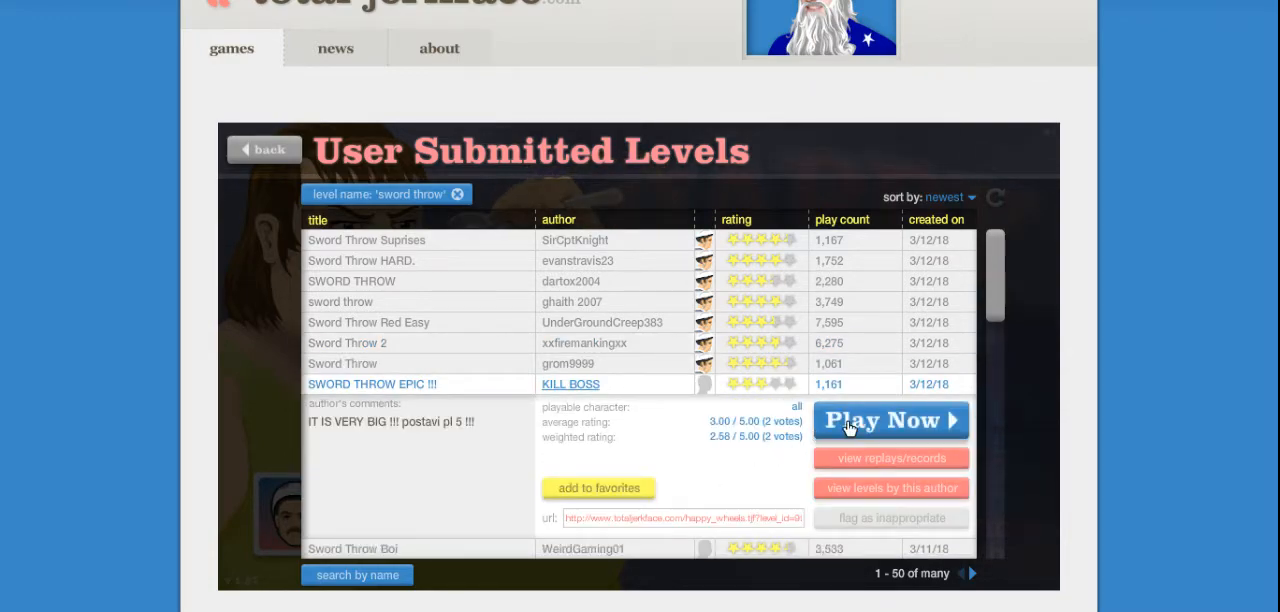
{"action": "left_click", "coordinate": [890, 420]}
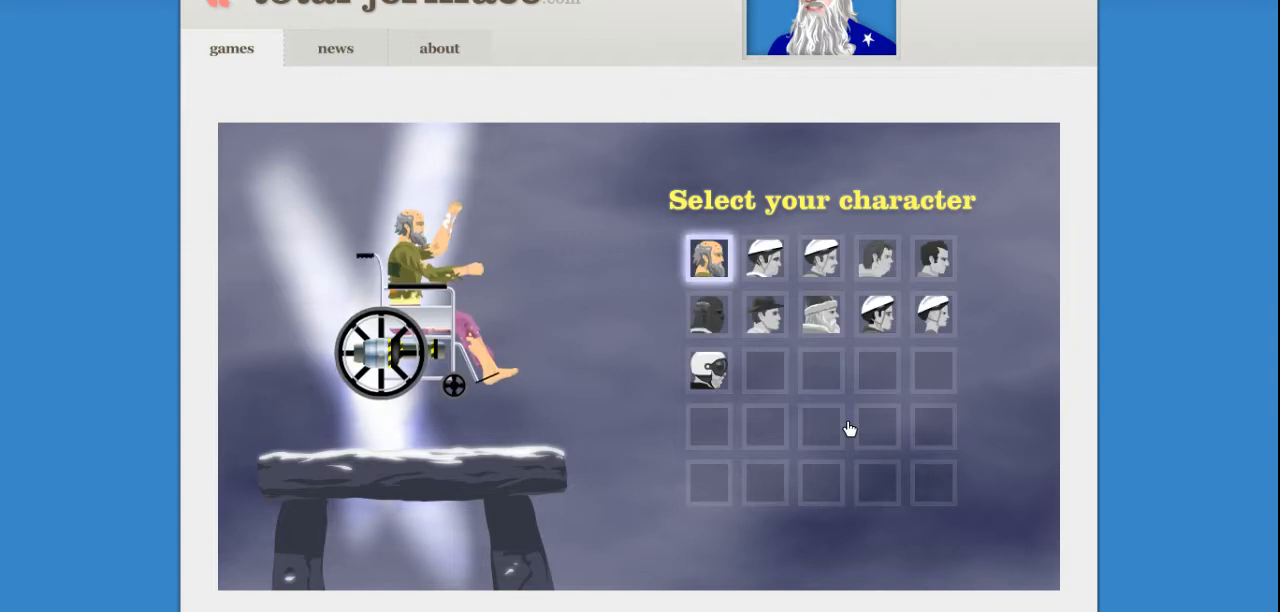
{"action": "left_click", "coordinate": [764, 258]}
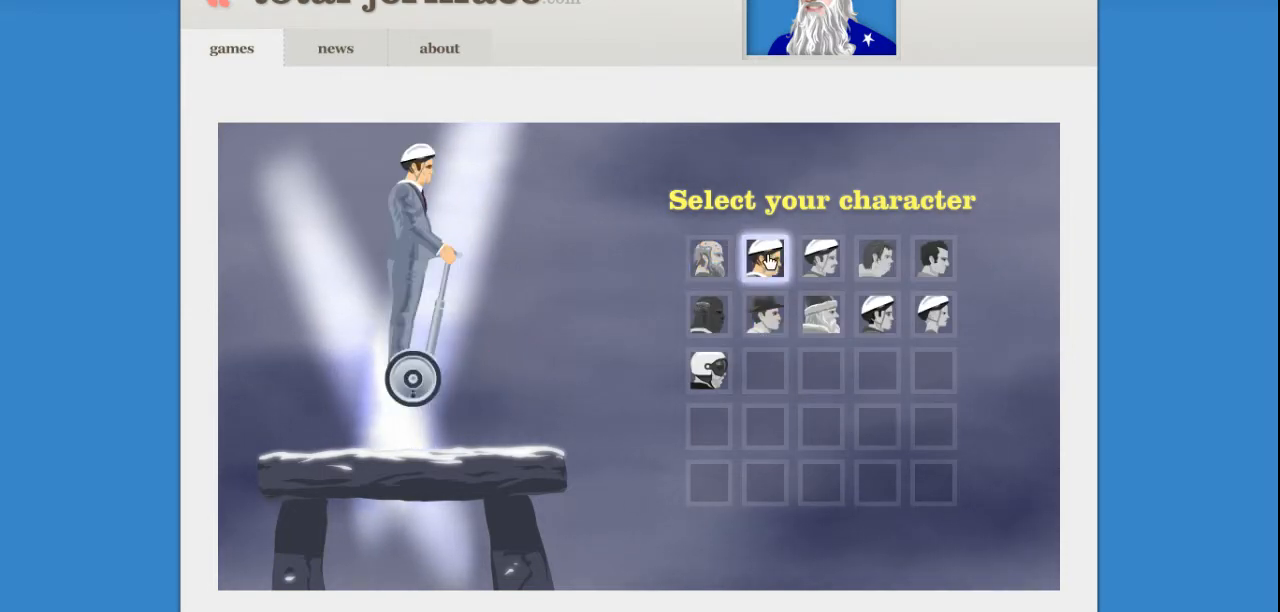
{"action": "left_click", "coordinate": [764, 258]}
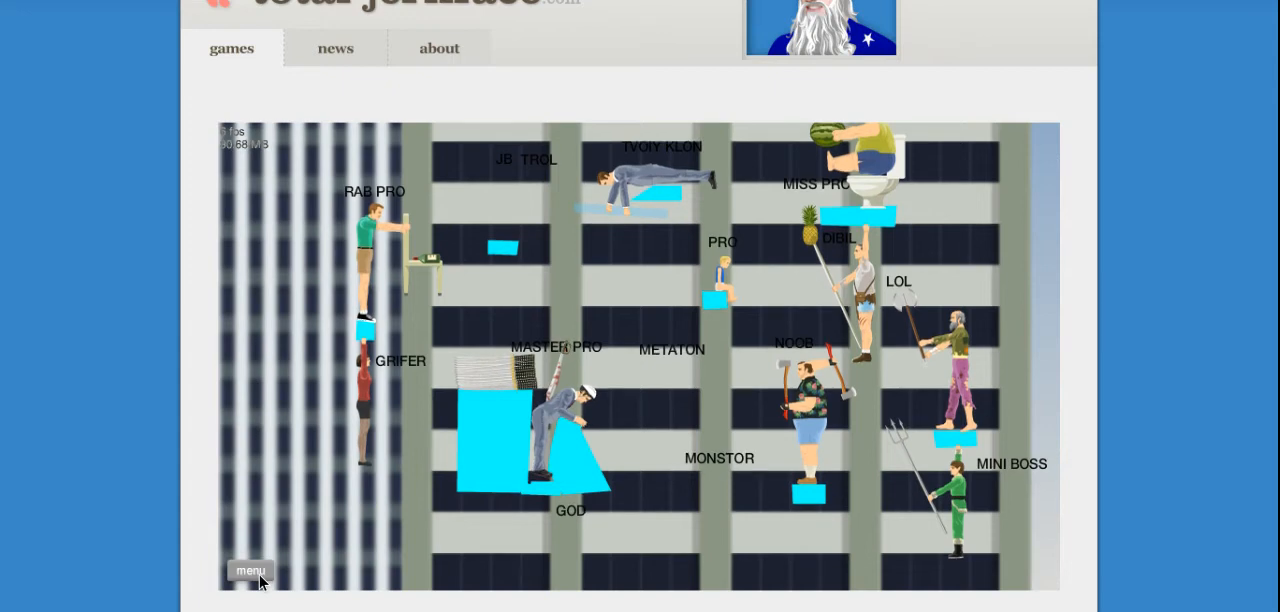
{"action": "left_click", "coordinate": [251, 570]}
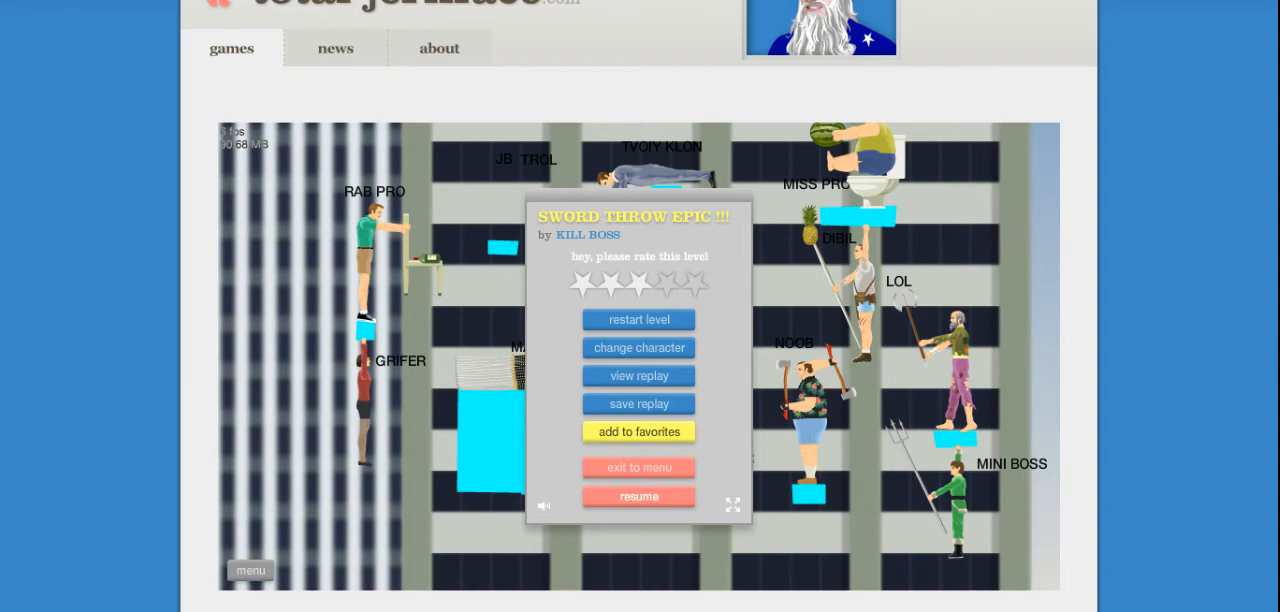
{"action": "mouse_move", "coordinate": [638, 467]}
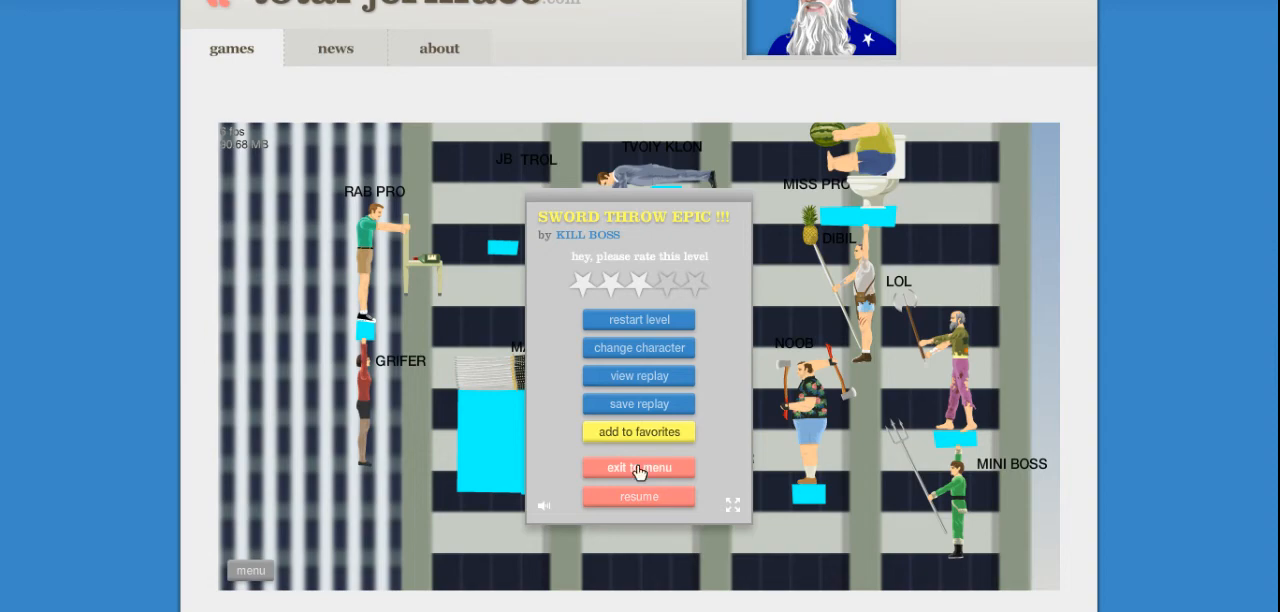
{"action": "left_click", "coordinate": [638, 467]}
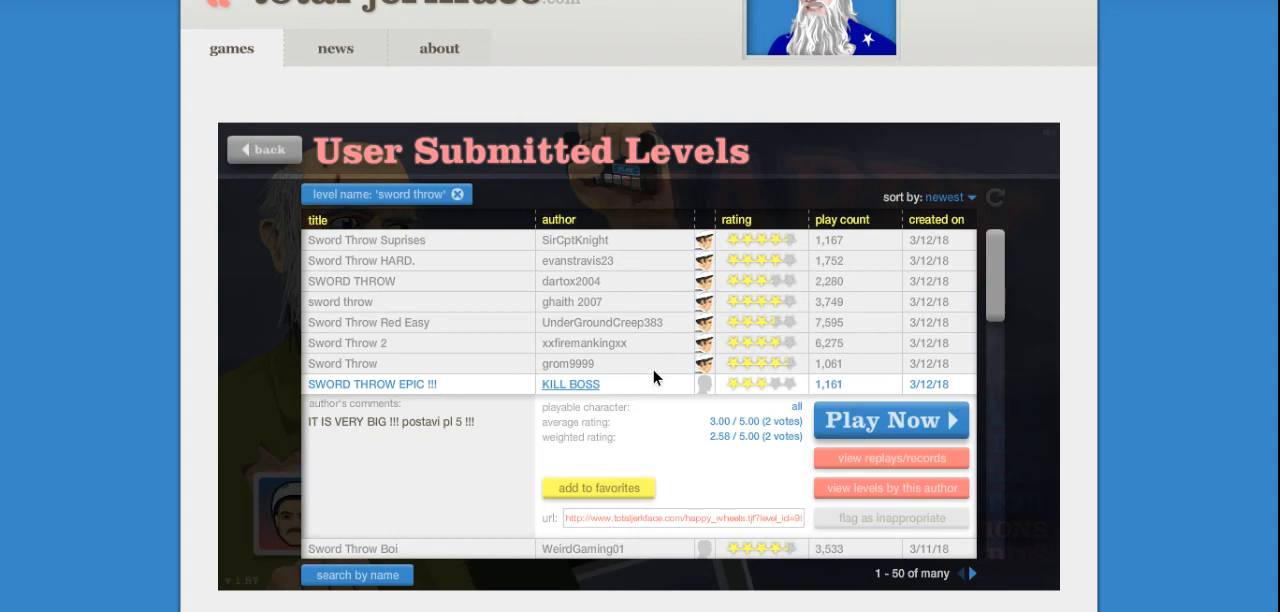